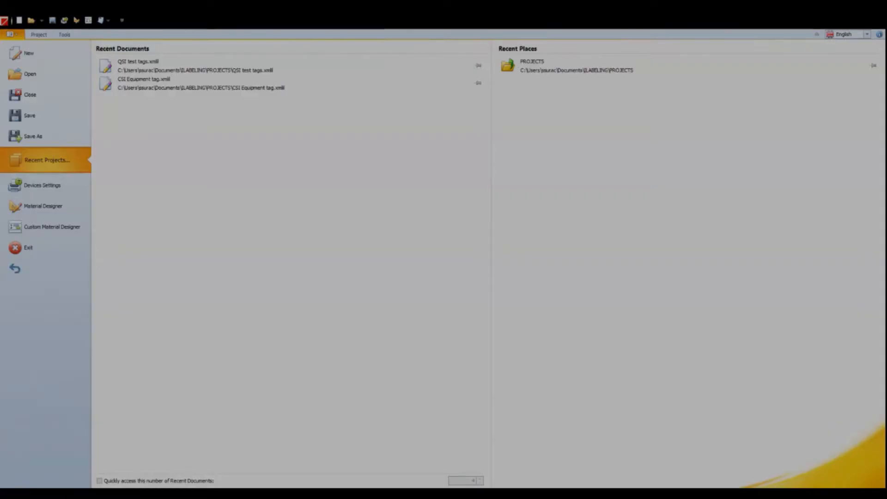
{"action": "mouse_move", "coordinate": [51, 227]}
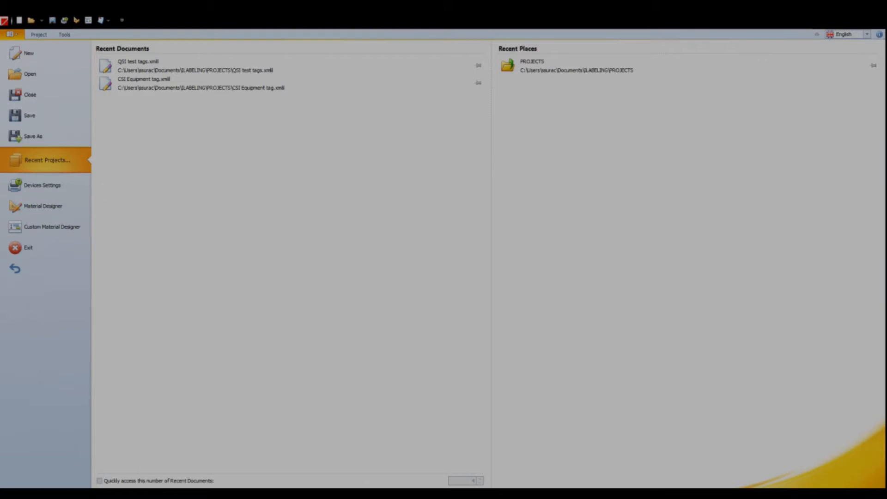
{"action": "mouse_move", "coordinate": [532, 89]}
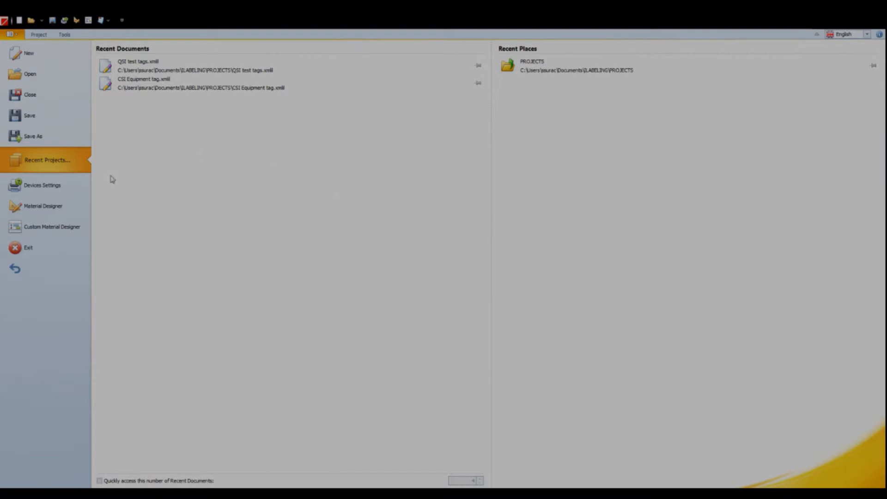
{"action": "mouse_move", "coordinate": [52, 228]}
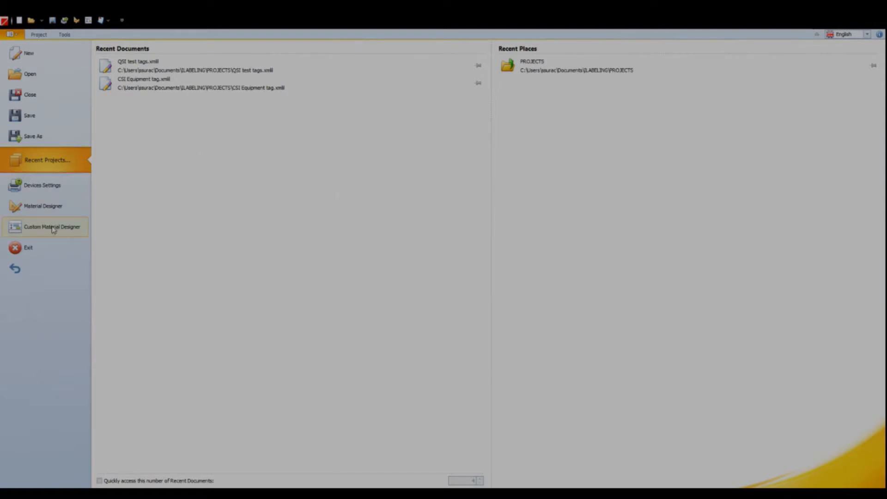
Step: Start a blank tag in the Custom Material Designer based on the LBE LA 120x120 material
{"action": "left_click", "coordinate": [51, 226]}
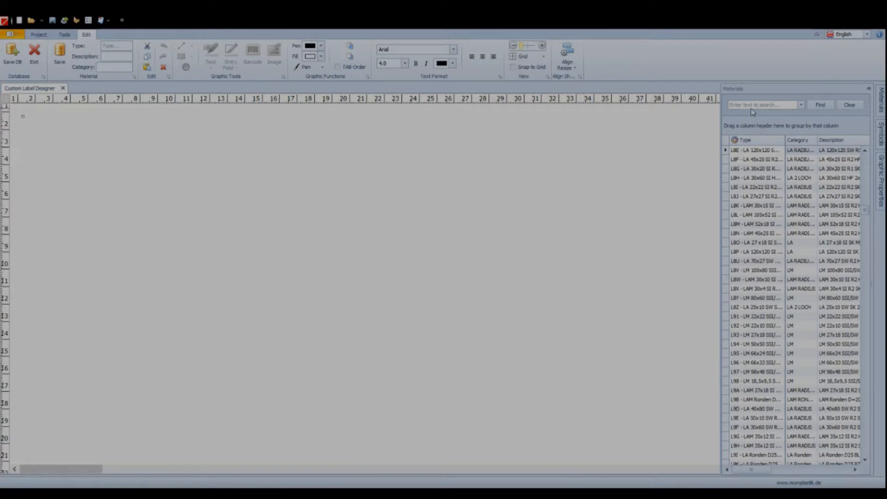
{"action": "mouse_move", "coordinate": [751, 105]}
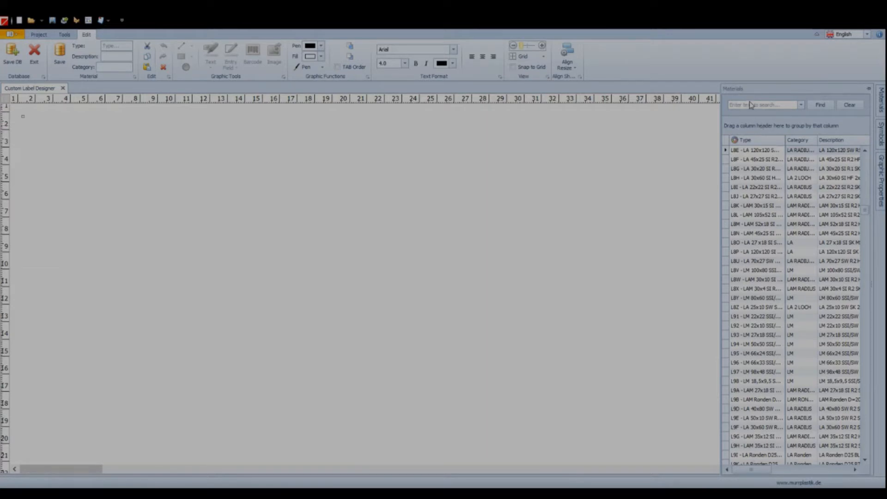
{"action": "left_click", "coordinate": [754, 105]}
{"action": "type", "text": "lbe"}
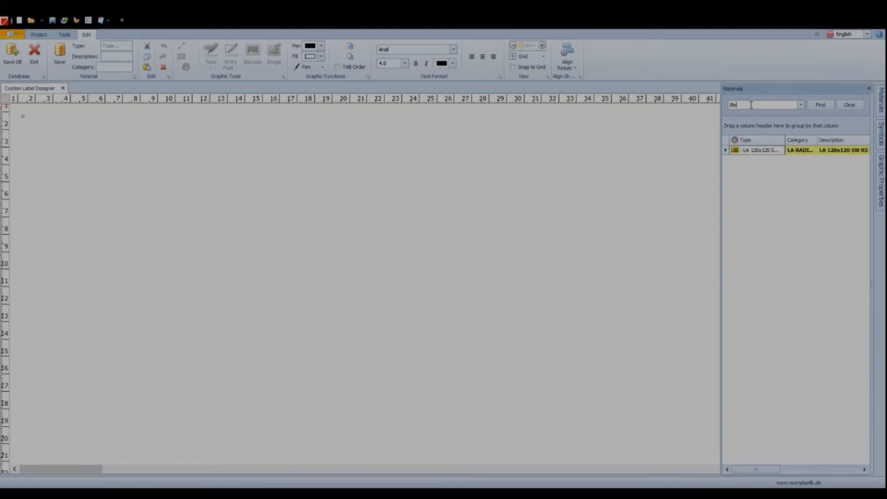
{"action": "mouse_move", "coordinate": [753, 153]}
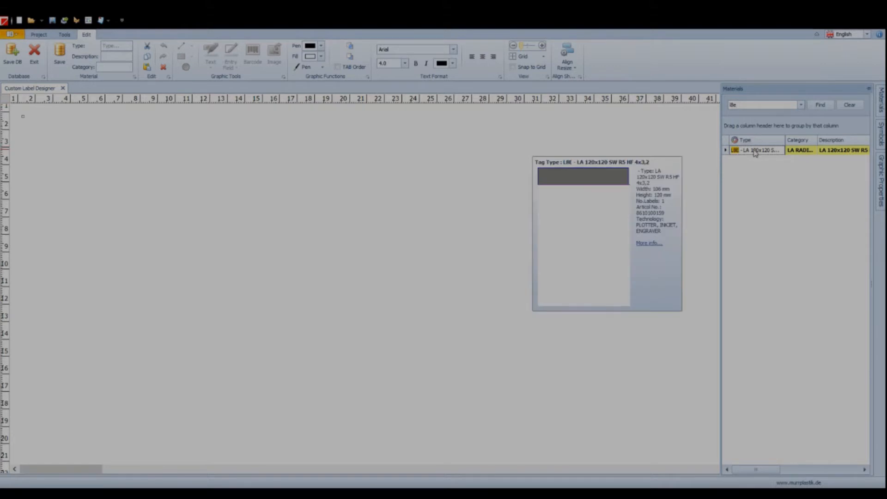
{"action": "double_click", "coordinate": [754, 152]}
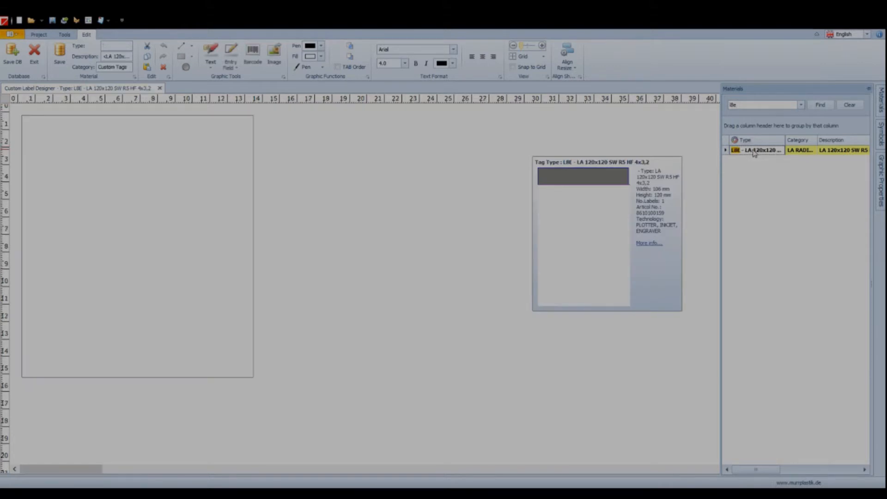
{"action": "mouse_move", "coordinate": [229, 161]}
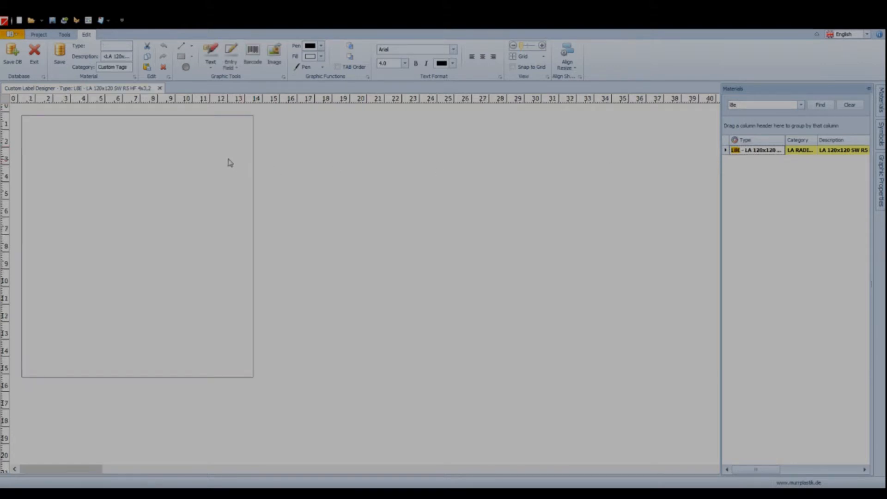
{"action": "mouse_move", "coordinate": [224, 157]}
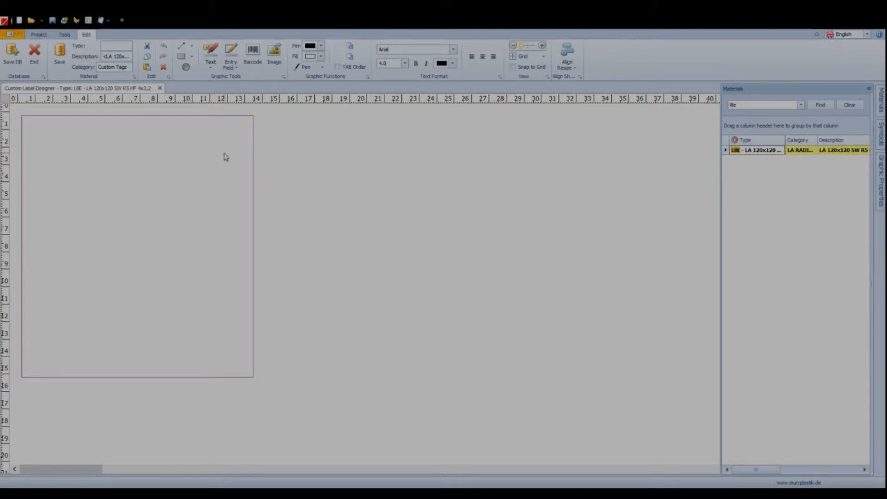
{"action": "mouse_move", "coordinate": [294, 87]}
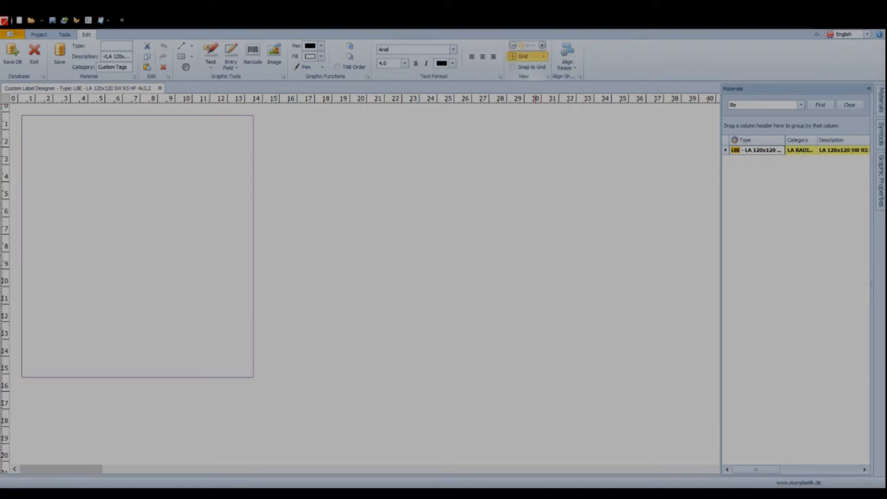
Step: Show the grid and place a SERIAL NO. heading at top left, font size raised from 3 to 4
{"action": "left_click", "coordinate": [522, 56]}
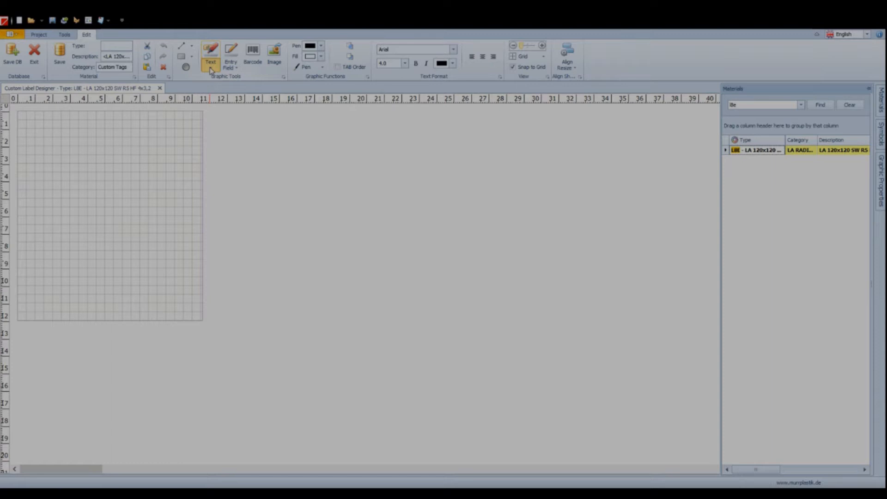
{"action": "left_click", "coordinate": [209, 50]}
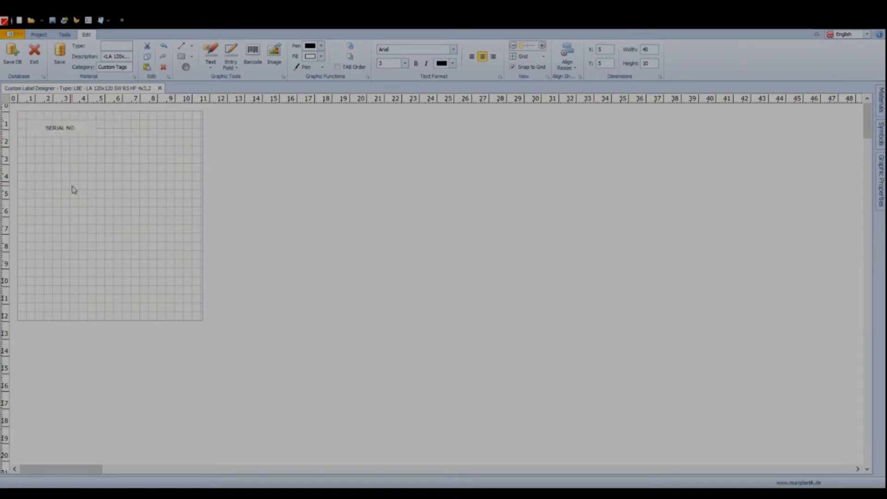
{"action": "left_click", "coordinate": [57, 128]}
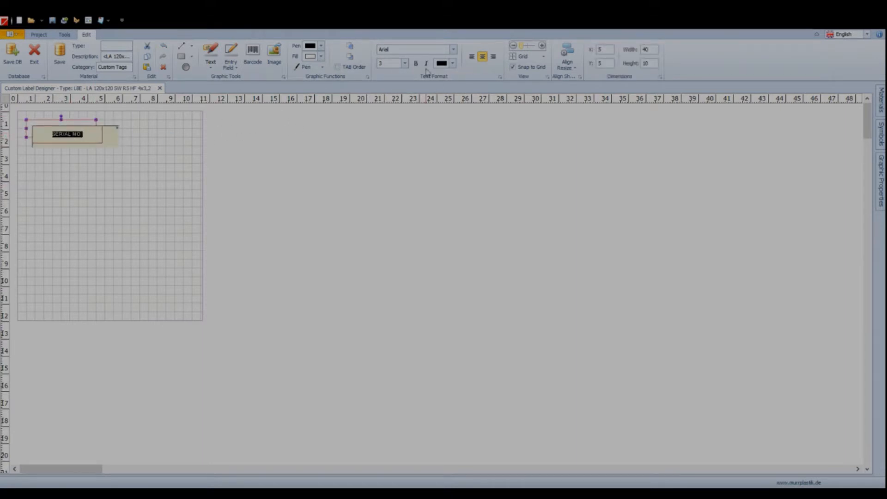
{"action": "left_click", "coordinate": [273, 194]}
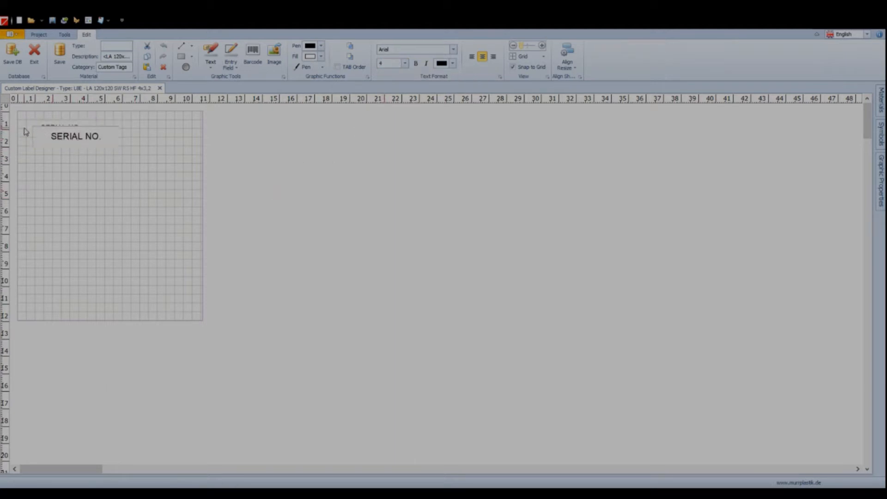
Step: Place a SUPPLY VOLTAGE label below SERIAL NO. in the left column
{"action": "left_click", "coordinate": [60, 134]}
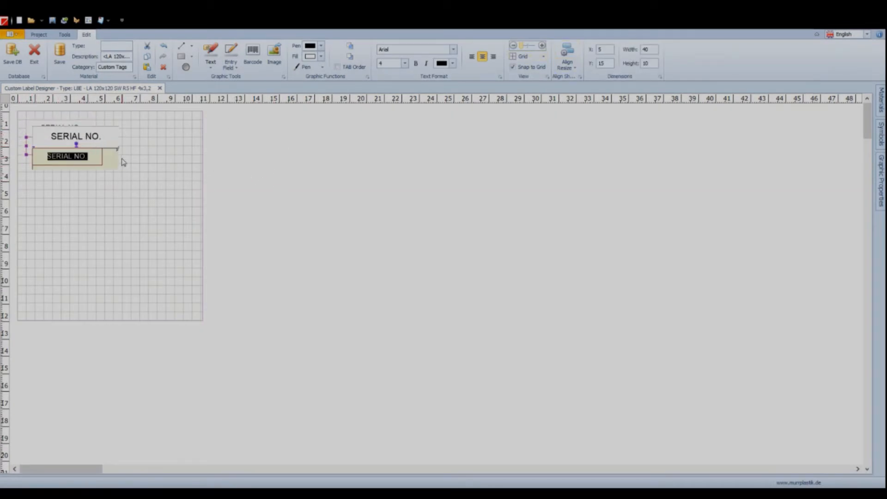
{"action": "type", "text": "SUPPLY VOLTAGE"}
{"action": "left_click", "coordinate": [649, 63]}
{"action": "type", "text": "8"}
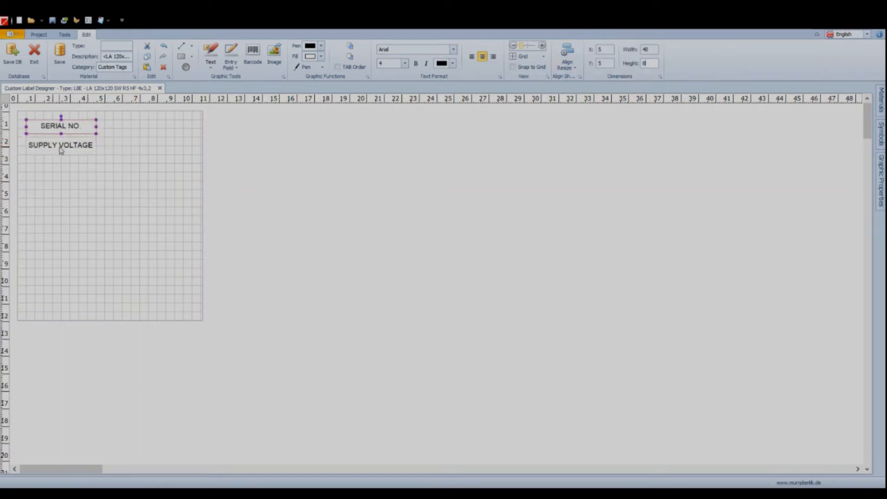
{"action": "left_click", "coordinate": [60, 143]}
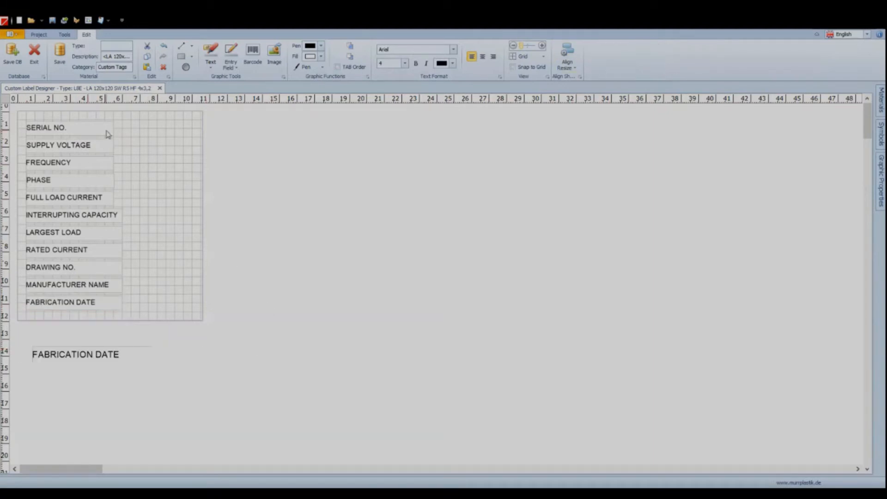
Step: Check the widths of the SERIAL NO., SUPPLY VOLTAGE, PHASE and FULL LOAD CURRENT labels
{"action": "left_click", "coordinate": [44, 127]}
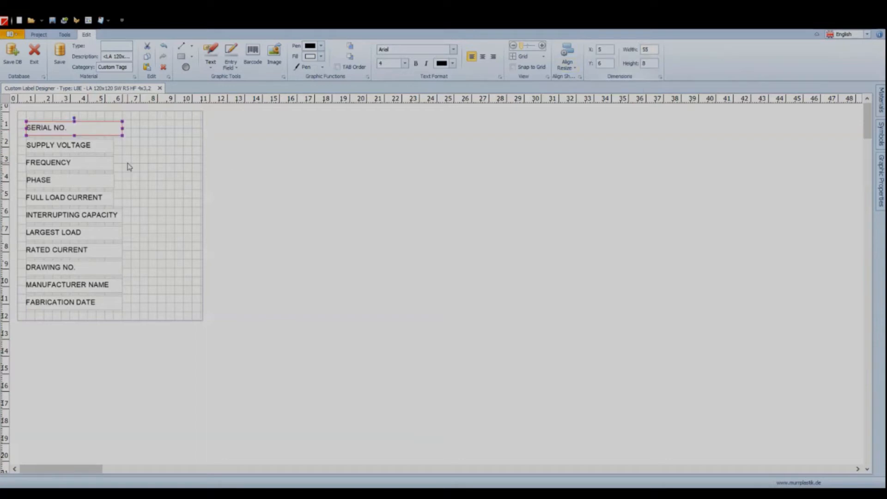
{"action": "left_click", "coordinate": [58, 145]}
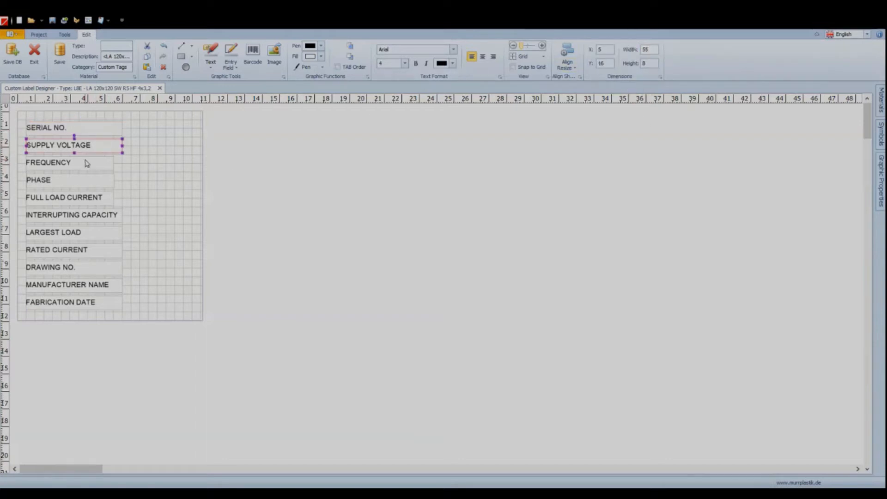
{"action": "left_click", "coordinate": [38, 179]}
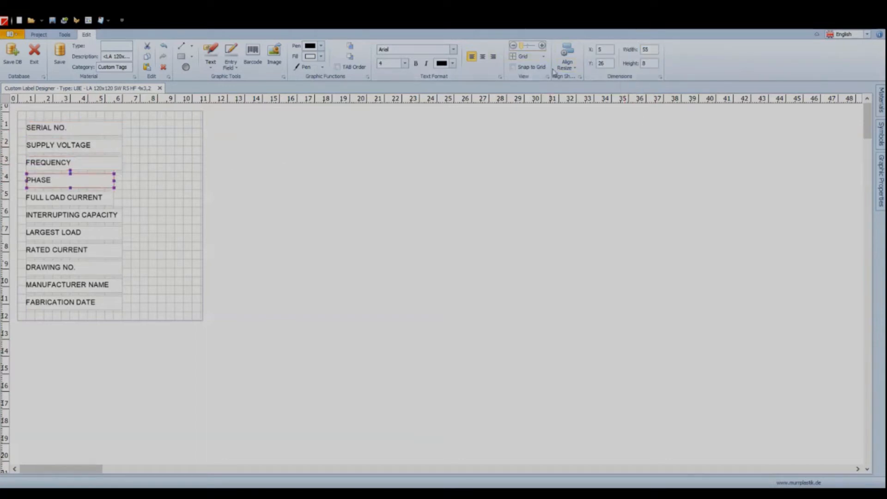
{"action": "left_click", "coordinate": [63, 197]}
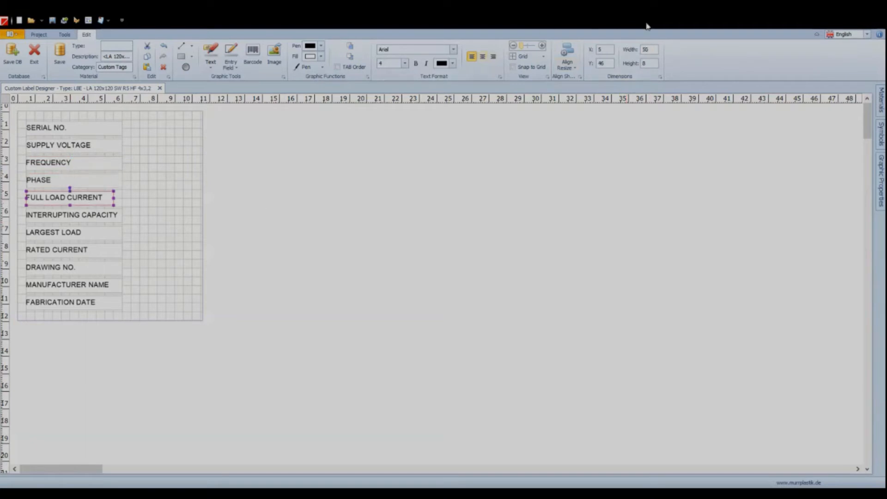
Step: Create 11 multi-field entry fields, 1 per row, 40x8, as a column beside the labels
{"action": "left_click", "coordinate": [357, 162]}
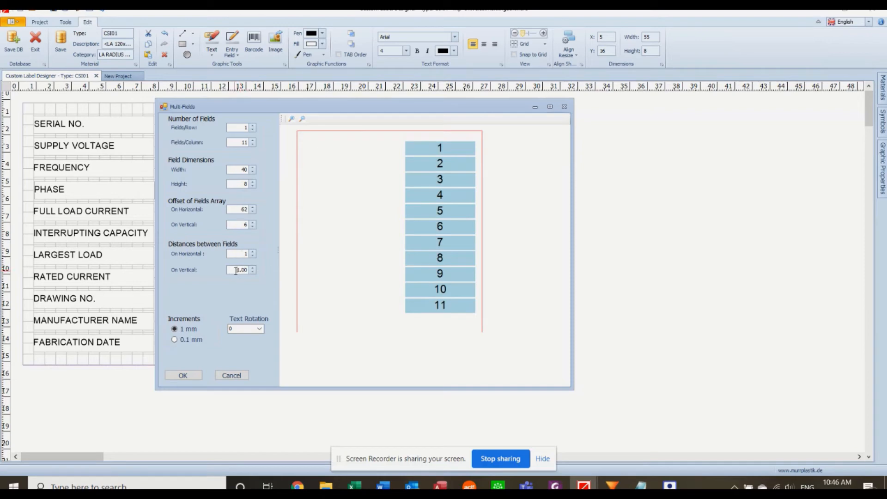
{"action": "left_click", "coordinate": [183, 375]}
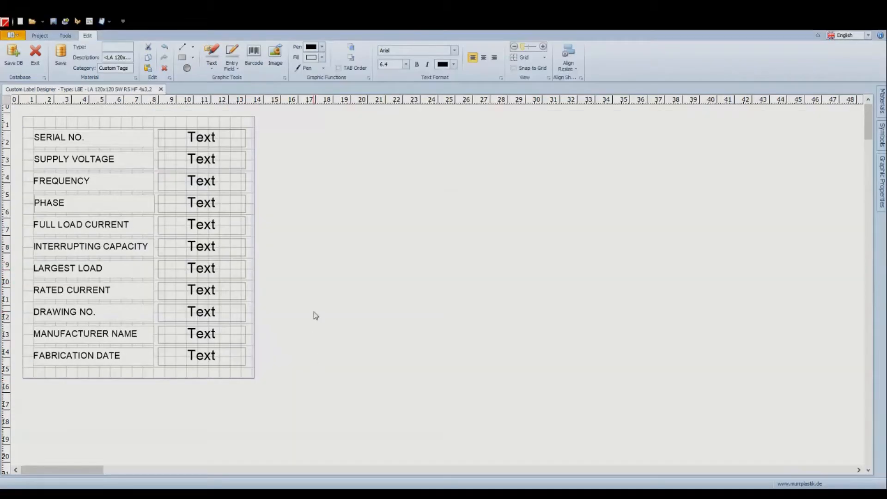
{"action": "mouse_move", "coordinate": [208, 150]}
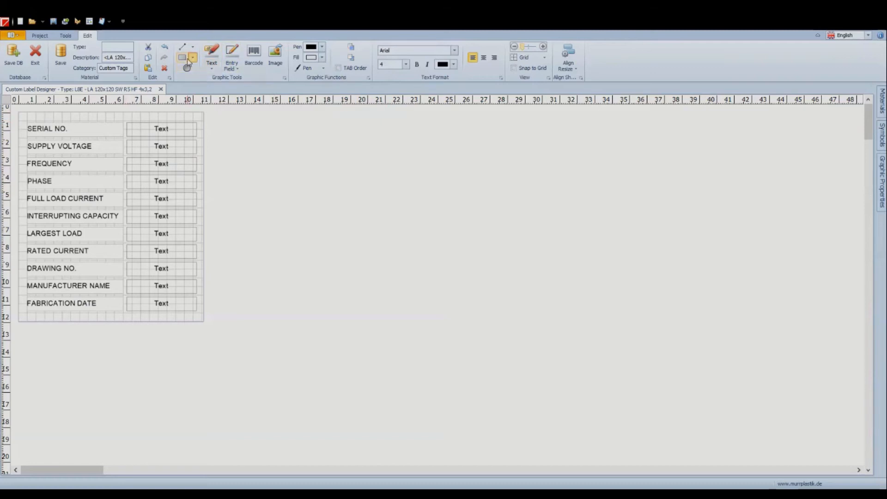
Step: Draw a rectangular frame around each of the eleven entry fields
{"action": "left_click", "coordinate": [161, 129]}
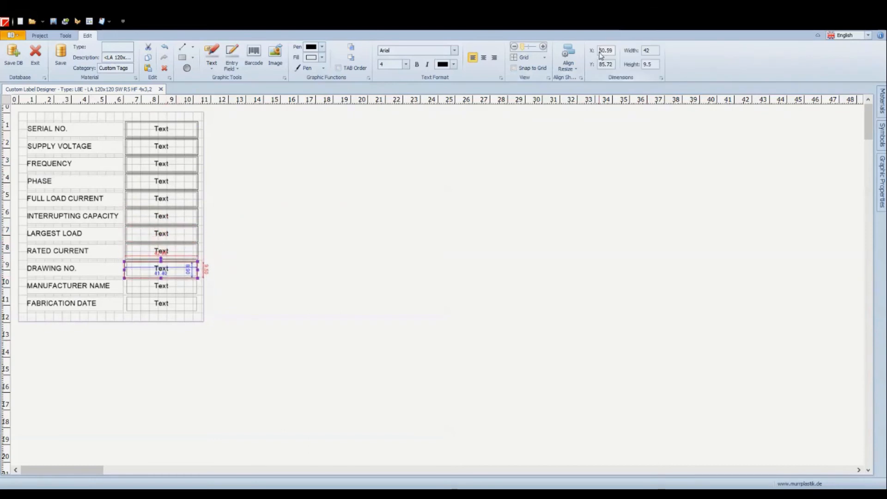
{"action": "left_click", "coordinate": [465, 236]}
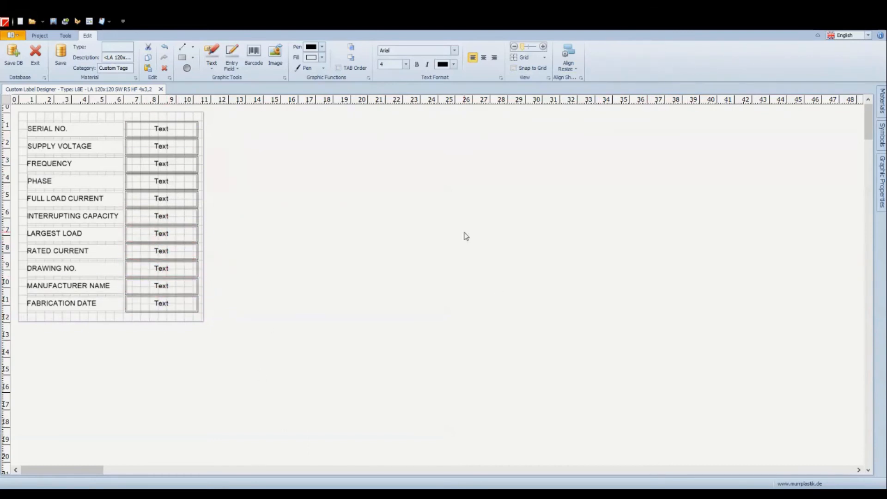
{"action": "mouse_move", "coordinate": [112, 96]}
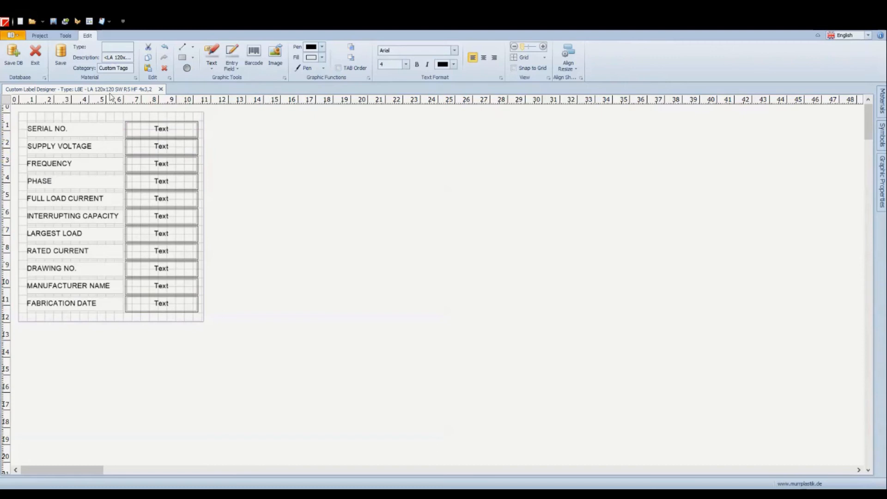
Step: Name the tag type CSI01 and save it to the materials database
{"action": "left_click", "coordinate": [116, 46]}
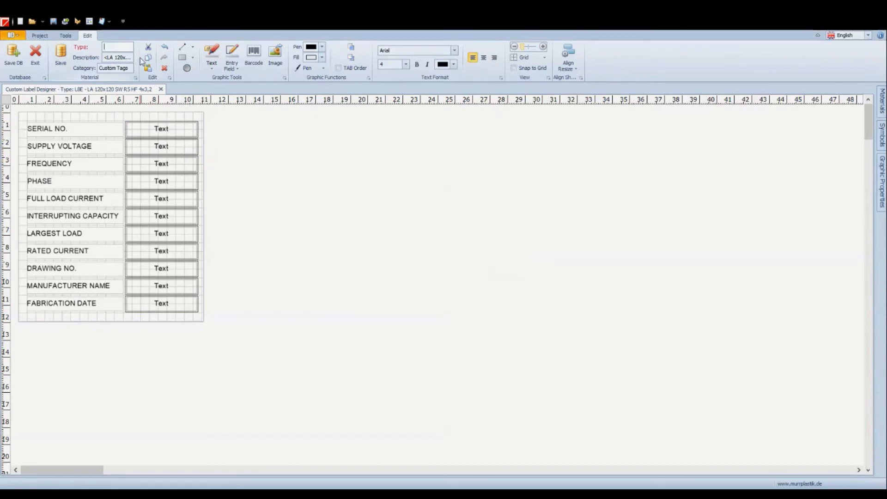
{"action": "type", "text": "c"}
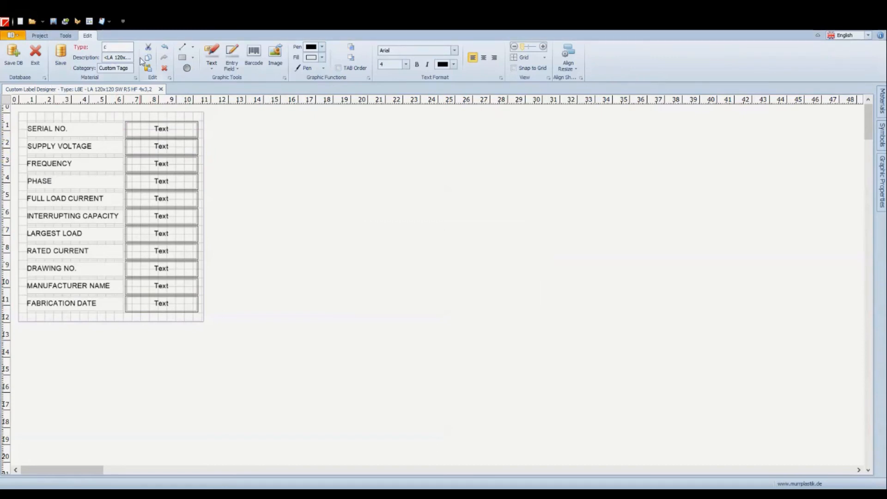
{"action": "type", "text": "SI01"}
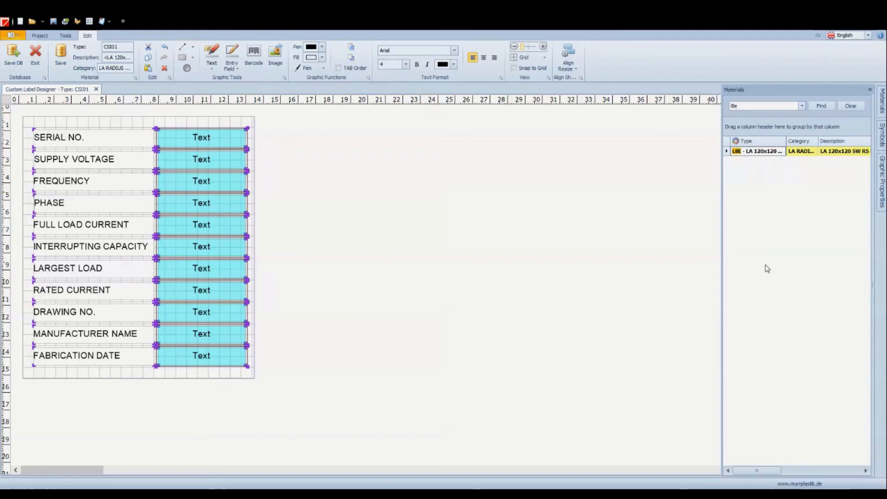
{"action": "left_click", "coordinate": [39, 36]}
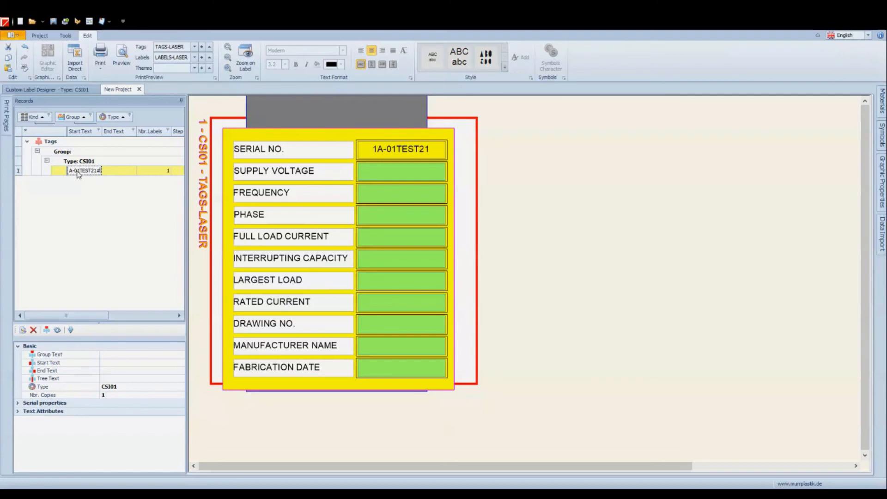
Step: Enter AC 480 VOLT into the supply voltage field beneath serial 1A-01TEST21
{"action": "type", "text": "AC 480 VOLT#"}
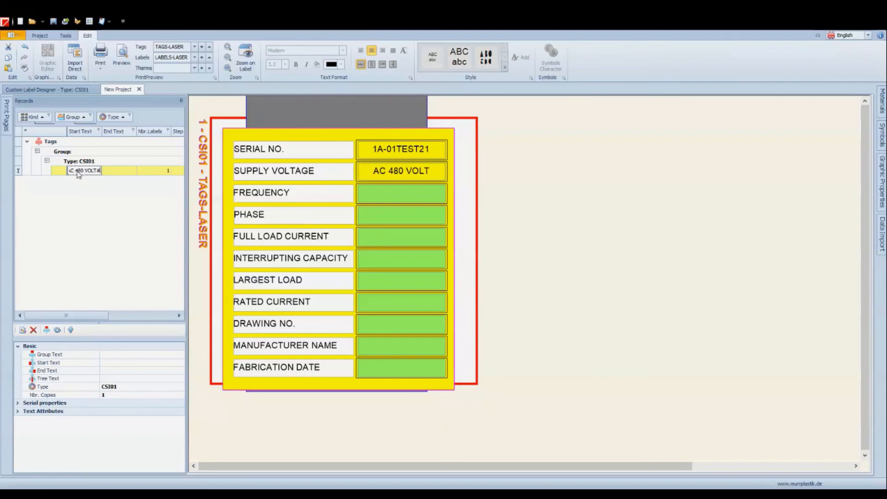